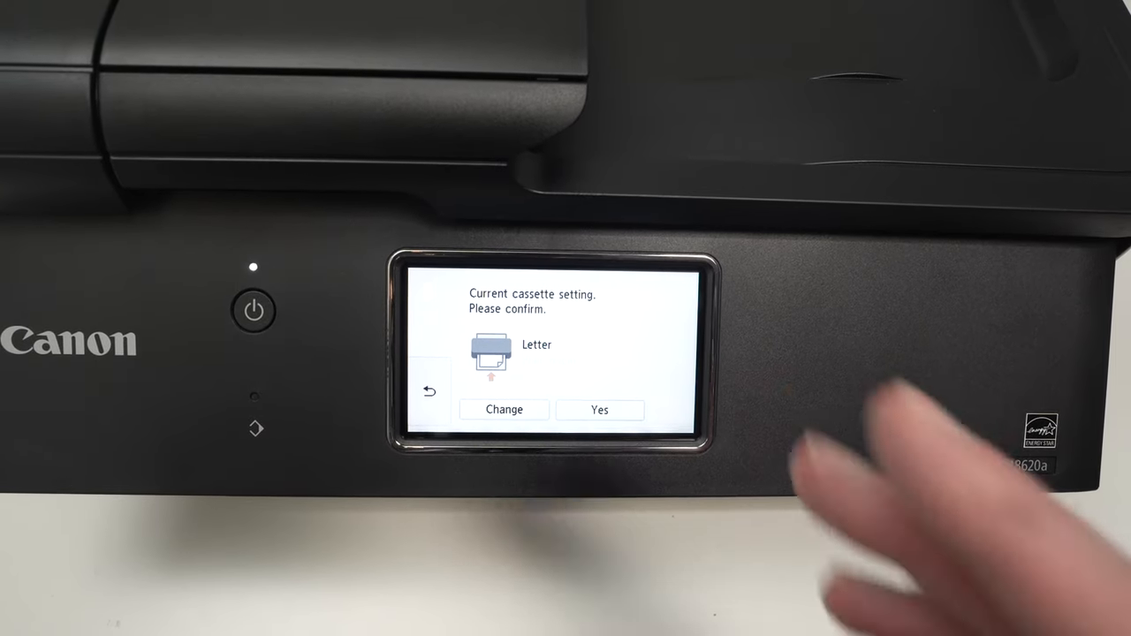
# - Leave the Letter cassette confirmation screen to reach the settings menu
pyautogui.click(599, 409)
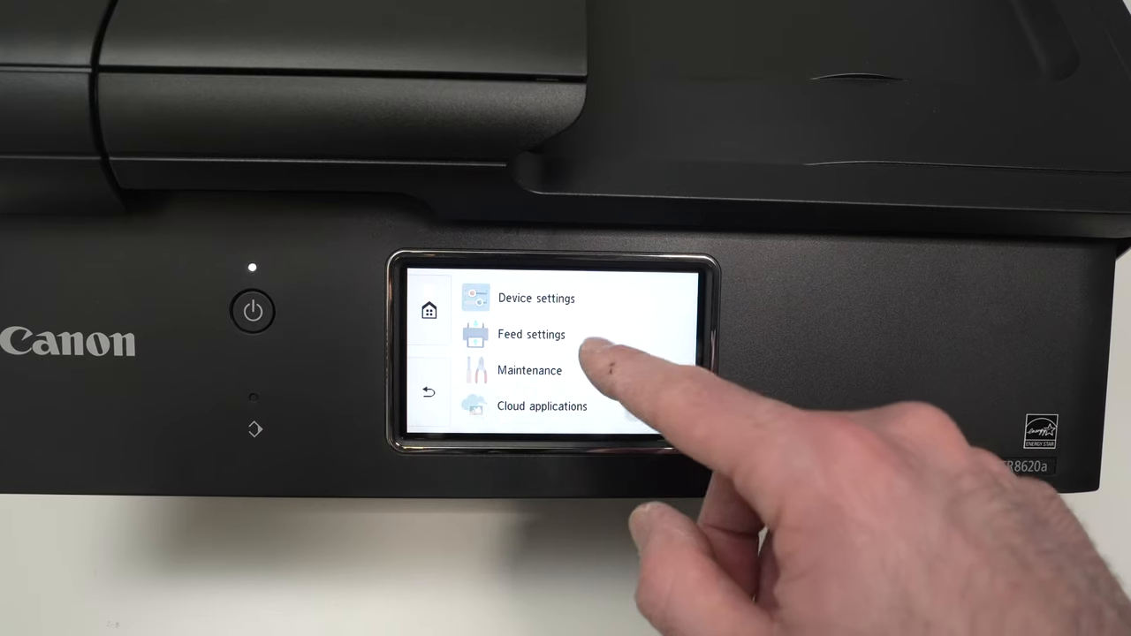
# - Go through Feed settings into Cassette paper settings to show the Letter setting
pyautogui.click(531, 334)
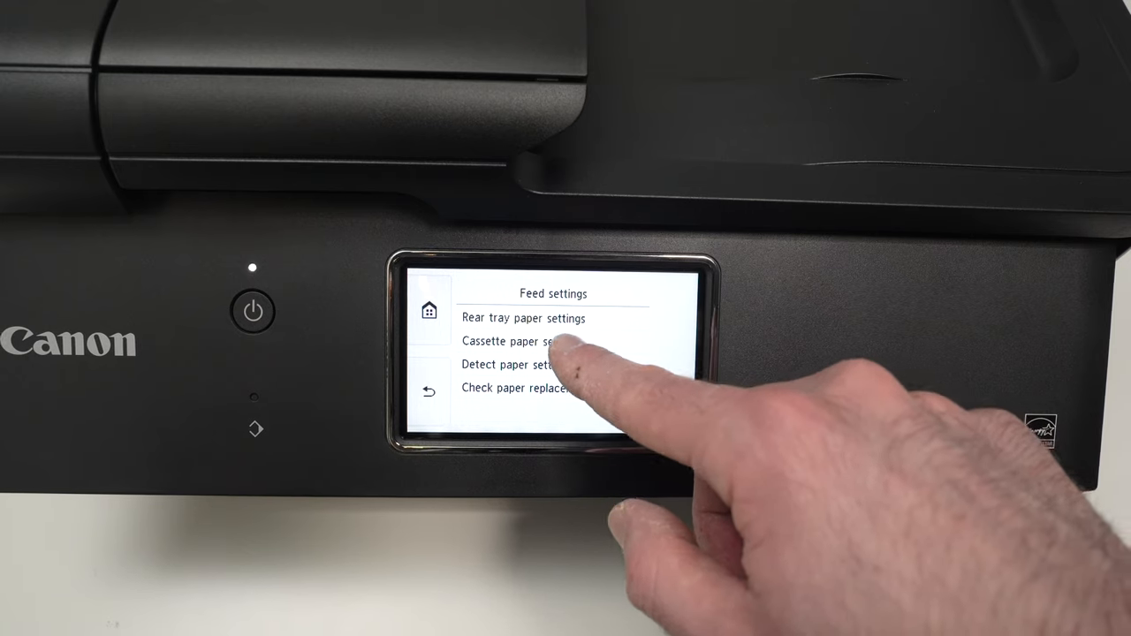
pyautogui.click(521, 341)
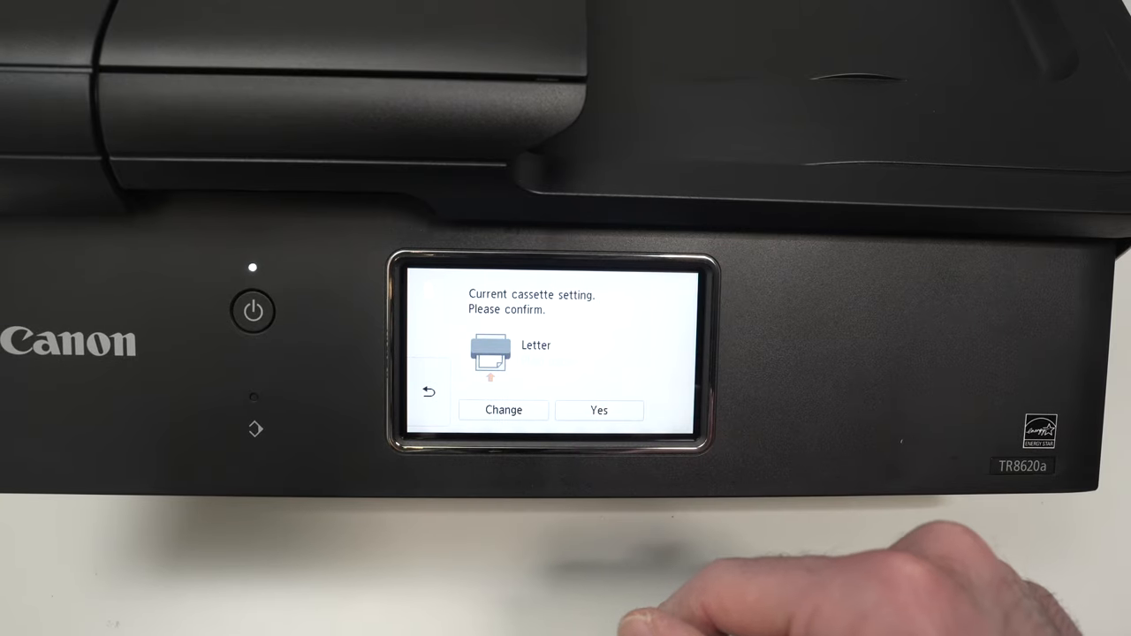
pyautogui.click(599, 411)
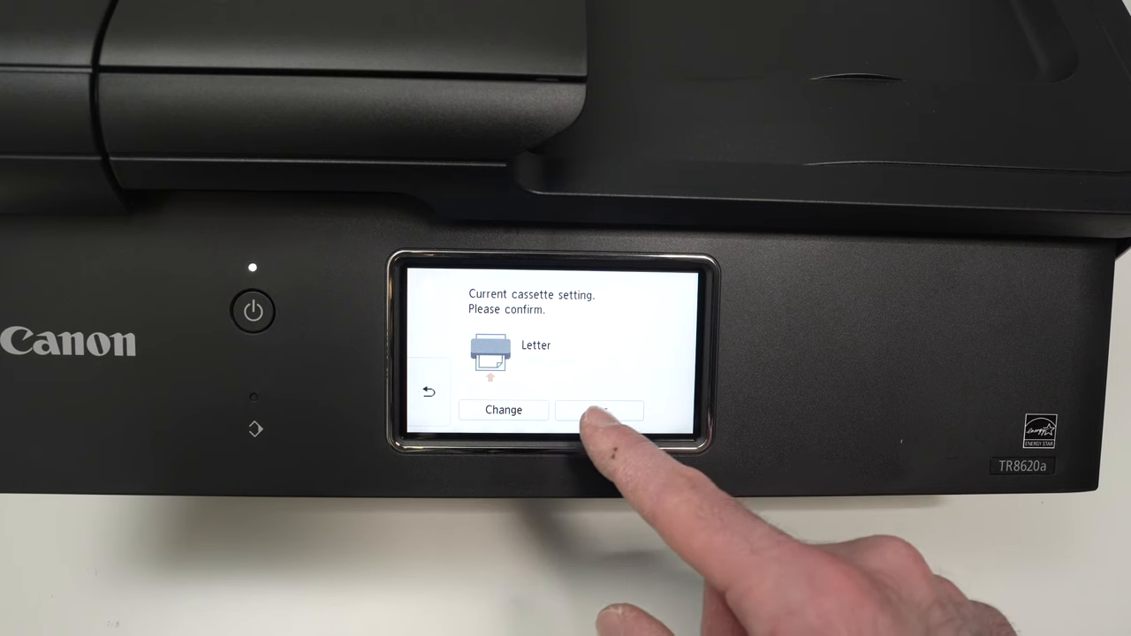
# - Confirm the cassette as Letter, then bring up the rear tray Letter/Plain paper prompt
pyautogui.click(599, 409)
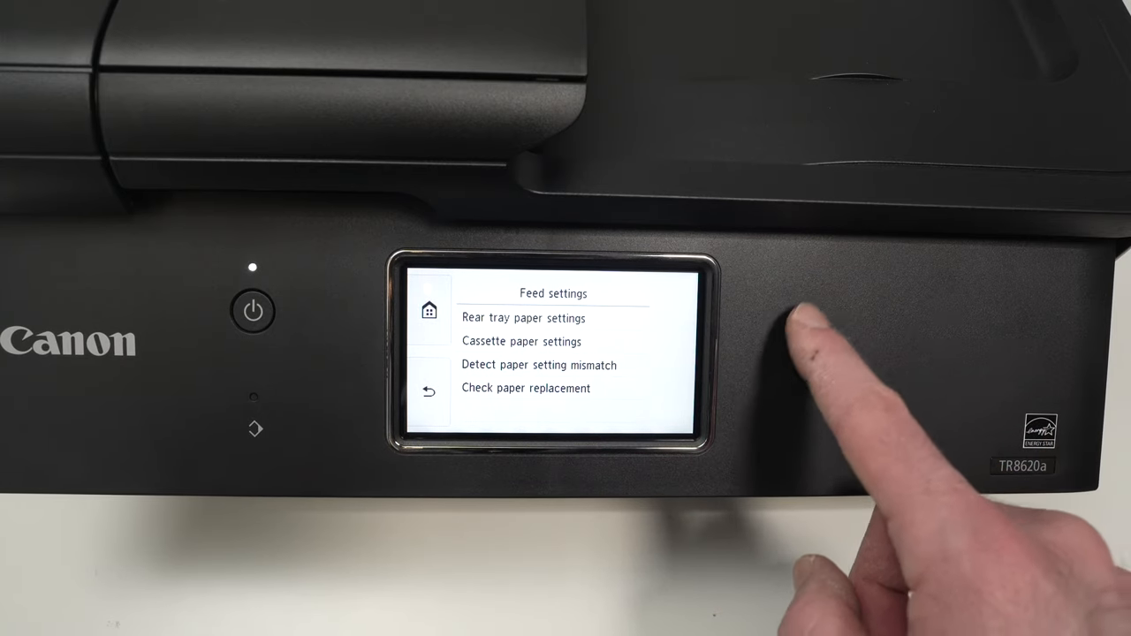
pyautogui.click(523, 317)
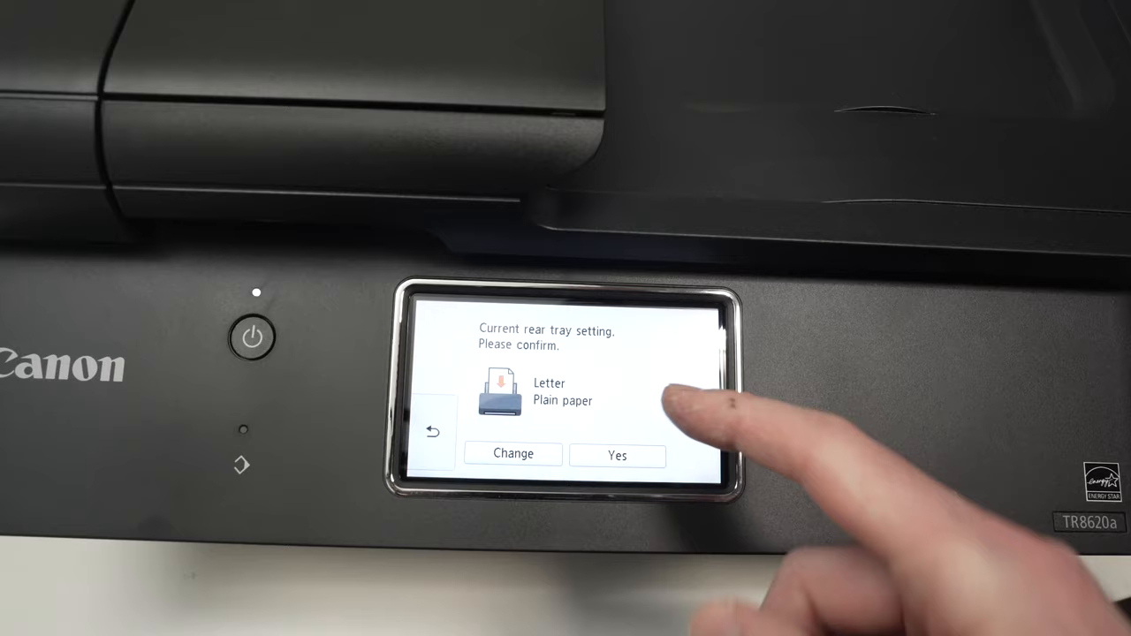
# - Accept the rear tray setting of Letter, Plain paper
pyautogui.click(512, 454)
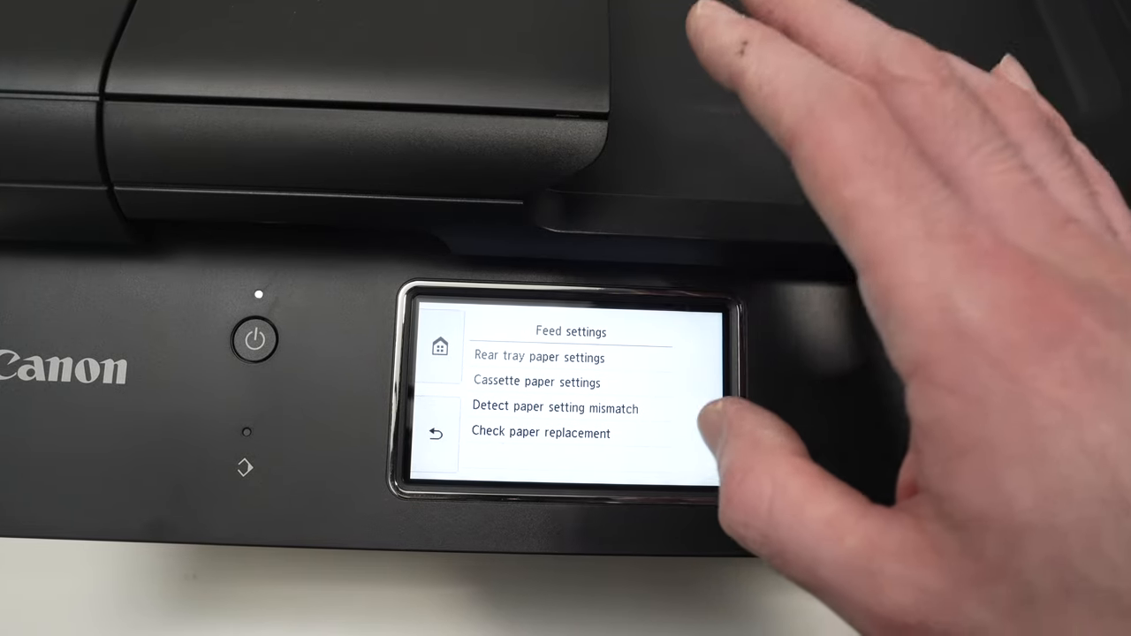